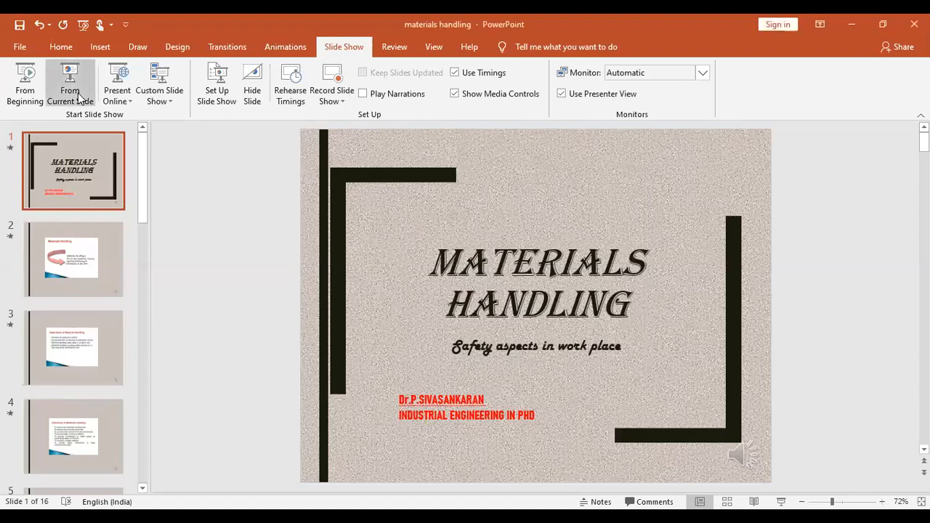
# - Start the full-screen slideshow from the 'Materials Handling' title slide
pyautogui.click(70, 83)
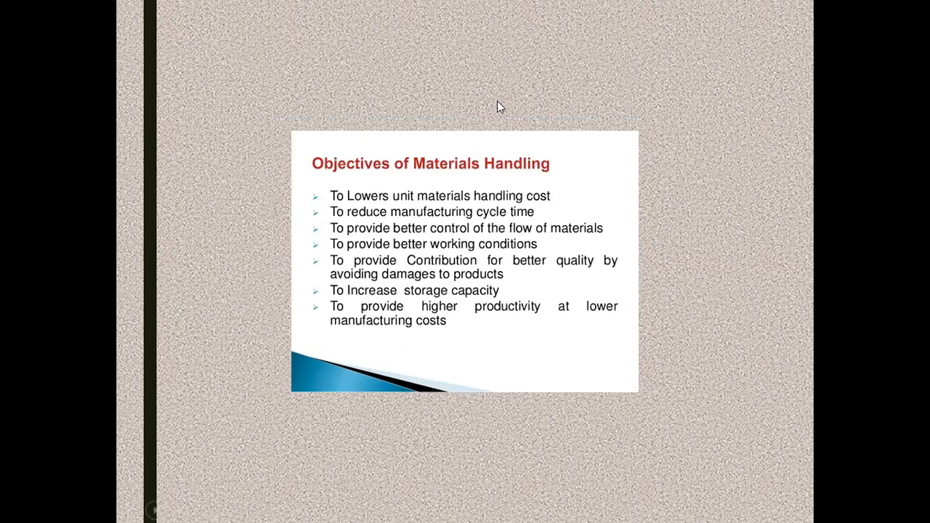
# - Advance the slideshow to the 'Production Problem' diagram slide
pyautogui.press('right')
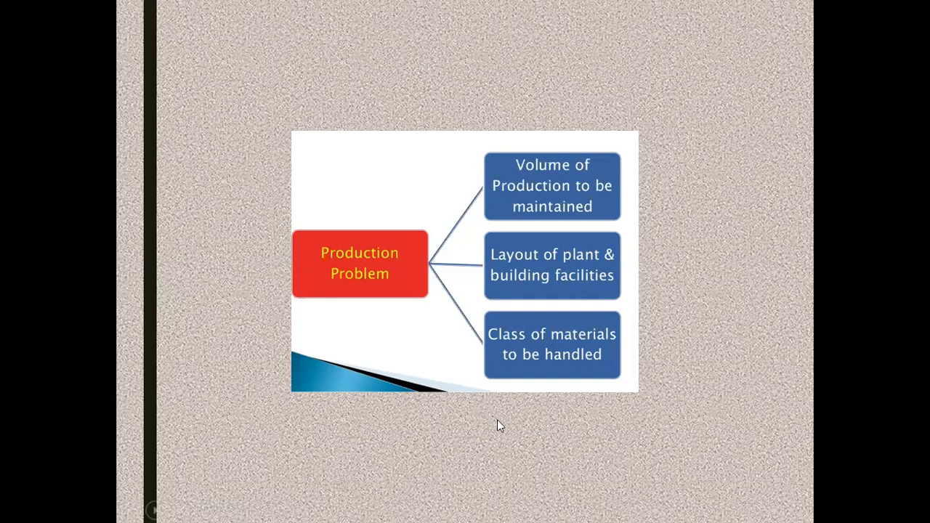
# - Advance the slideshow to the 'Human Factors' diagram slide
pyautogui.press('Right')
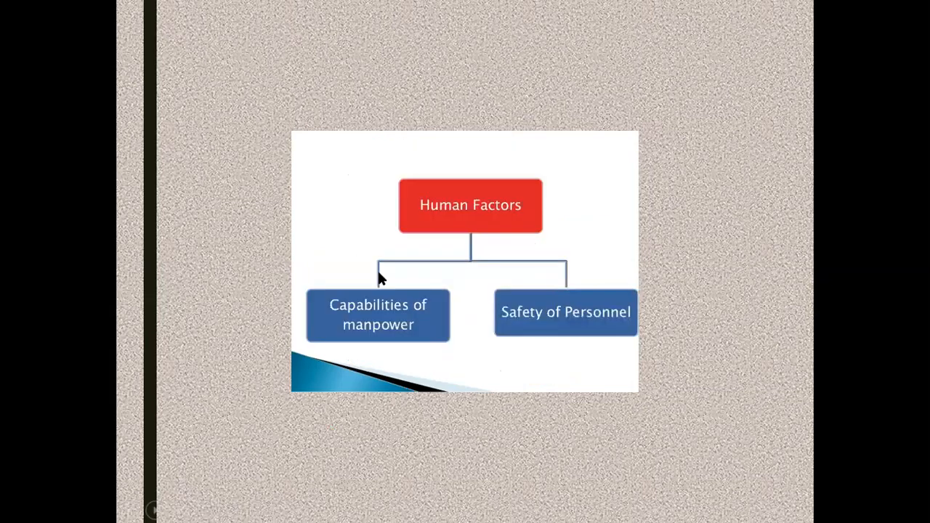
pyautogui.moveTo(661, 305)
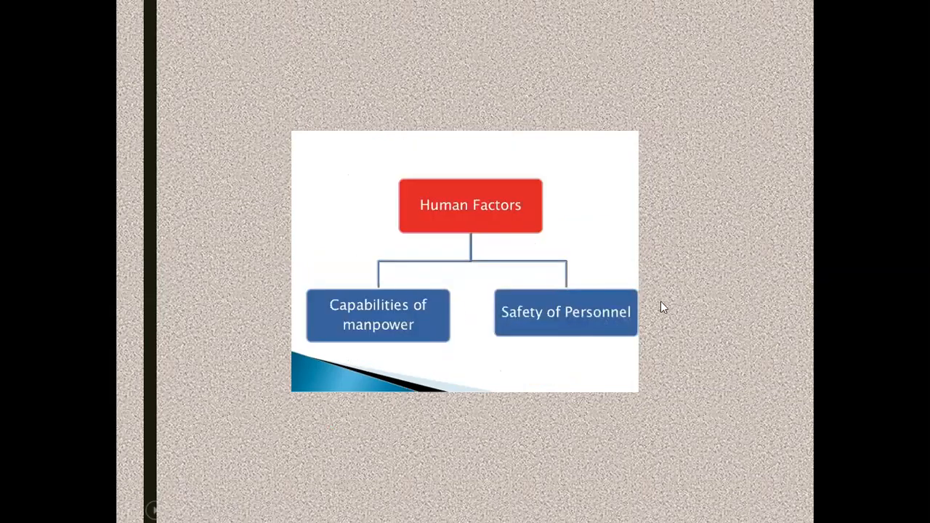
pyautogui.moveTo(584, 145)
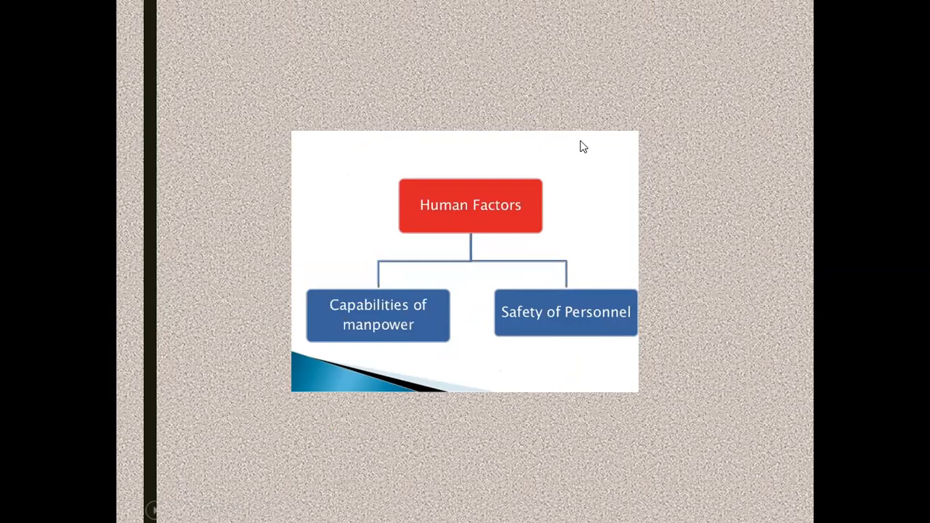
pyautogui.press('right')
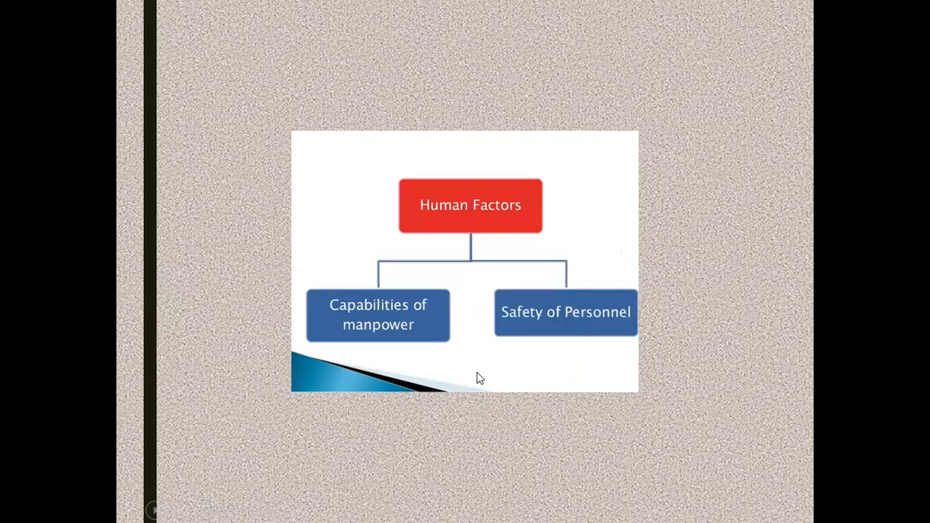
pyautogui.moveTo(473, 150)
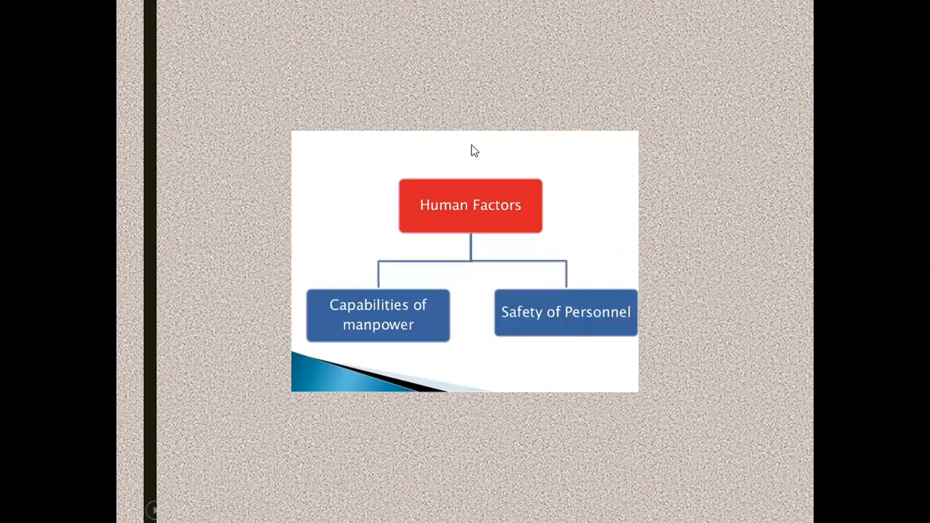
pyautogui.moveTo(470, 78)
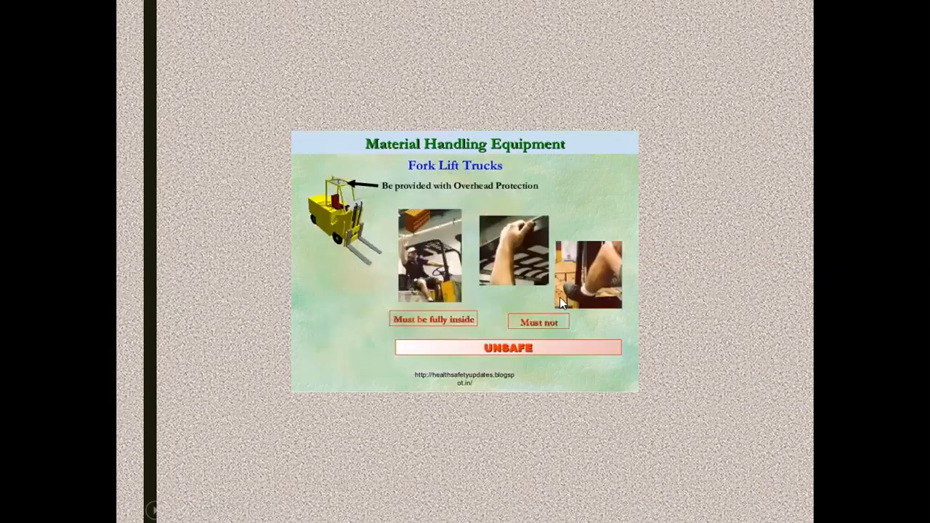
pyautogui.moveTo(575, 289)
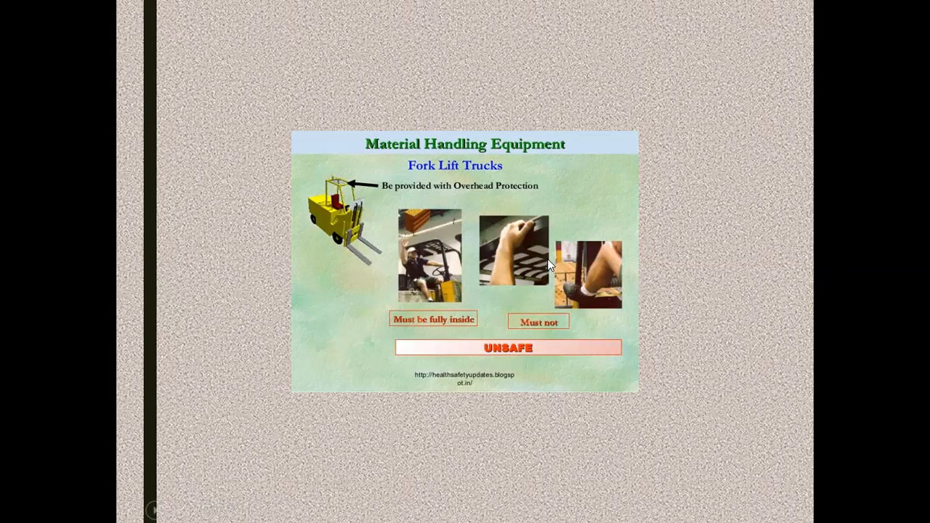
pyautogui.moveTo(564, 270)
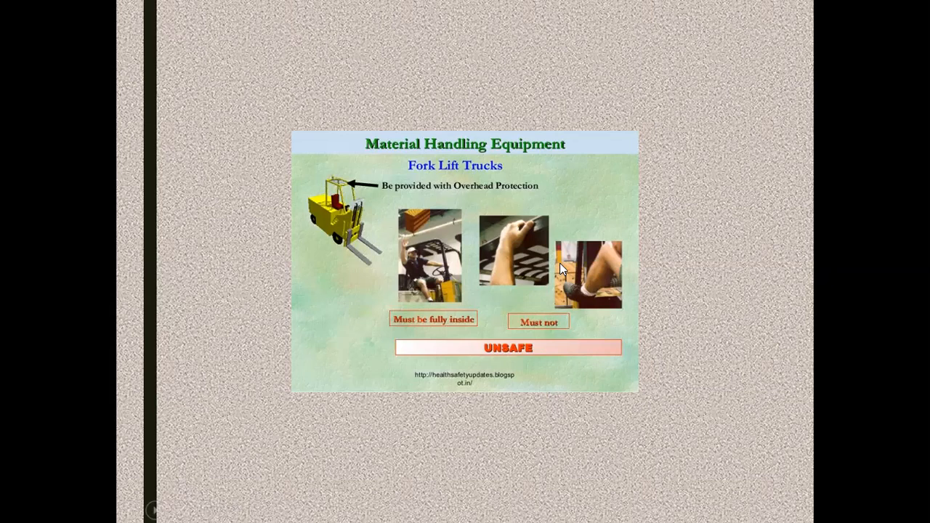
pyautogui.moveTo(501, 254)
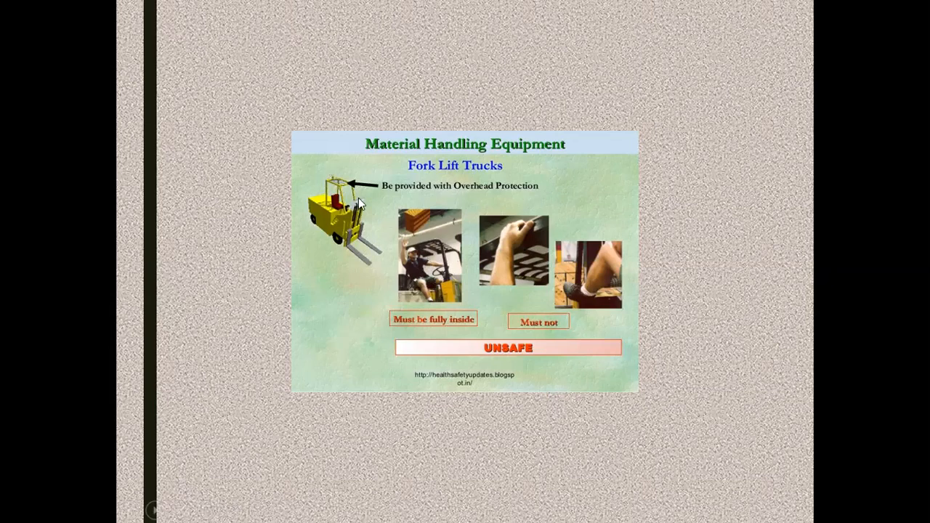
pyautogui.moveTo(349, 196)
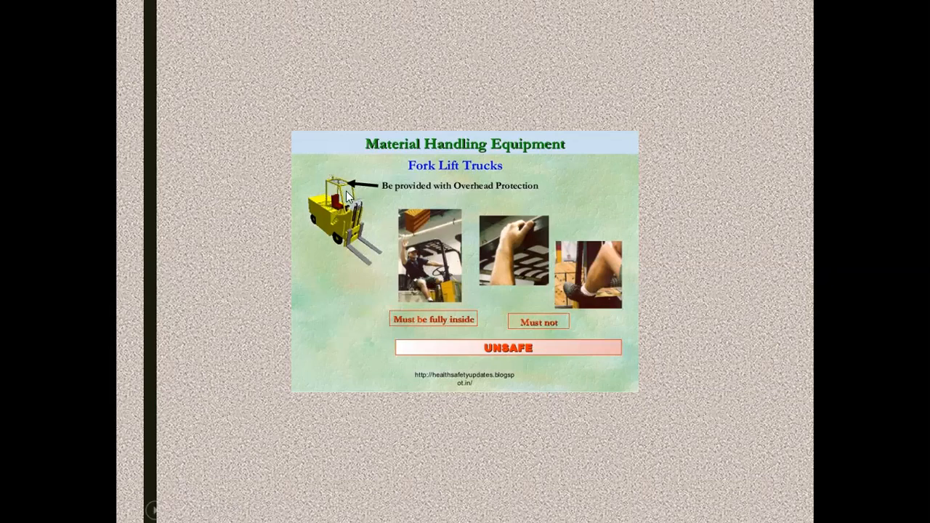
pyautogui.moveTo(403, 265)
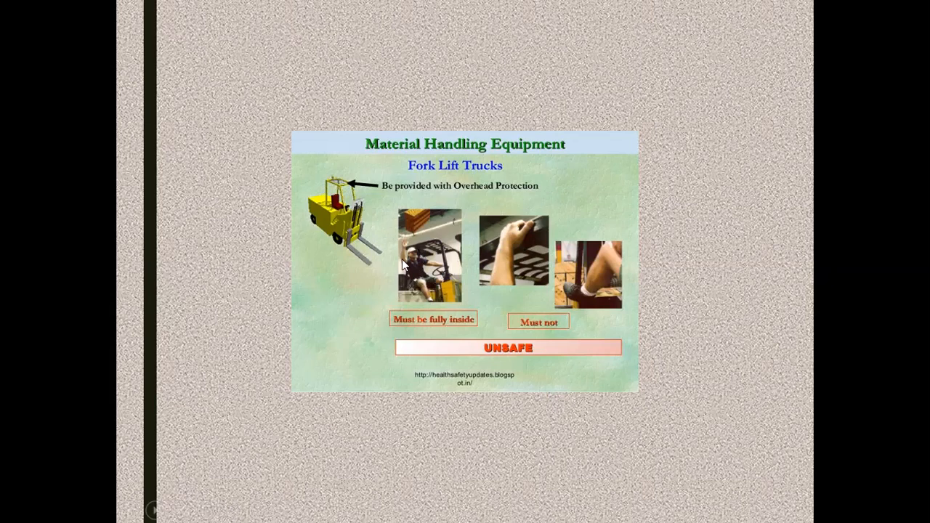
pyautogui.moveTo(424, 270)
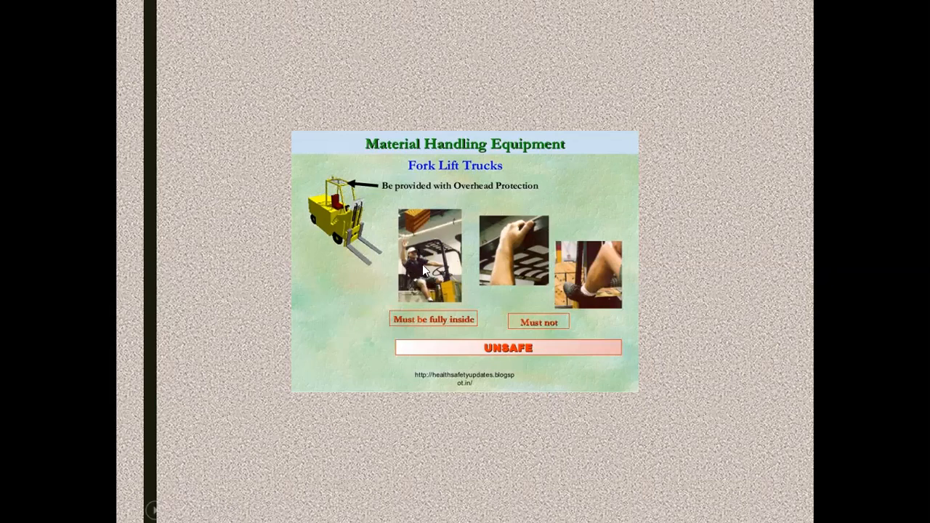
pyautogui.moveTo(465, 282)
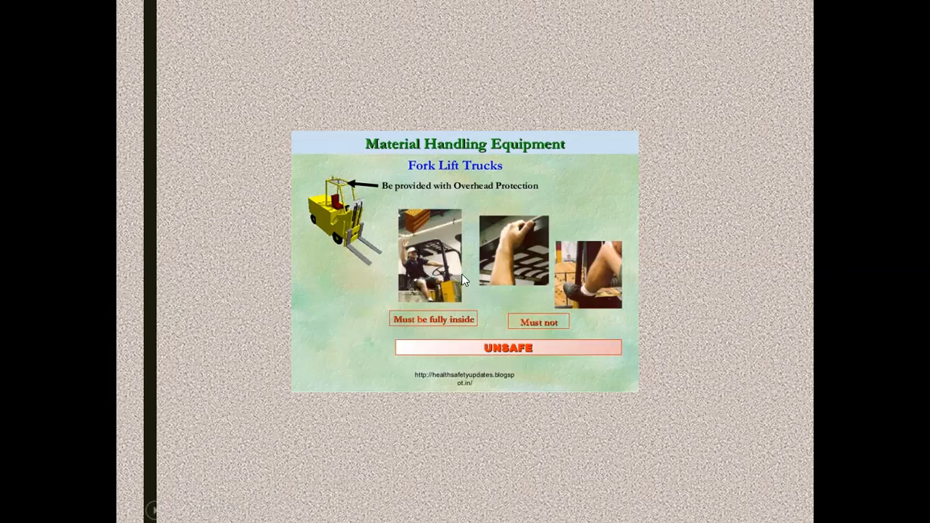
pyautogui.moveTo(517, 241)
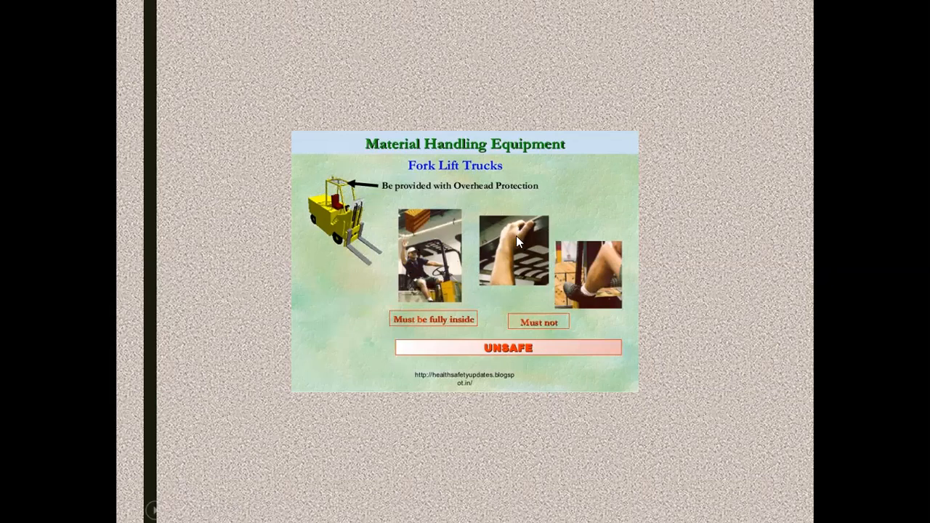
pyautogui.moveTo(517, 238)
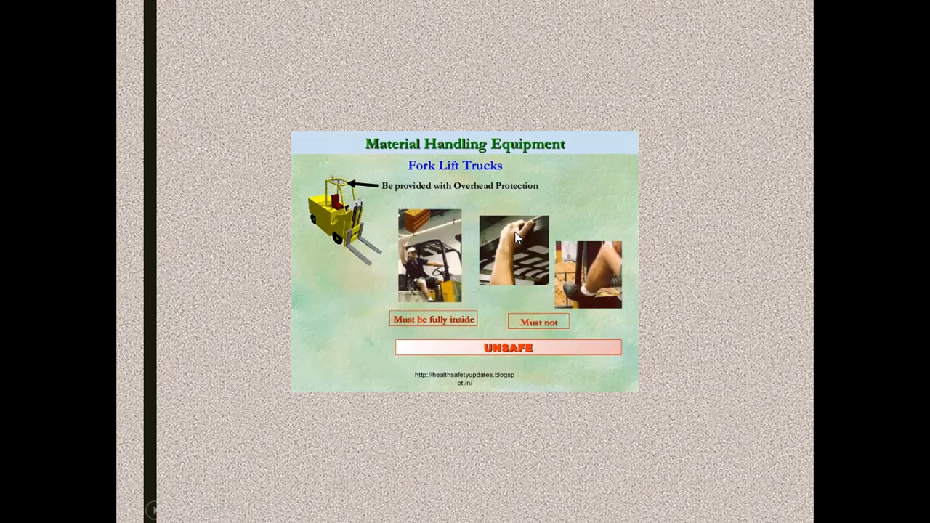
pyautogui.moveTo(549, 232)
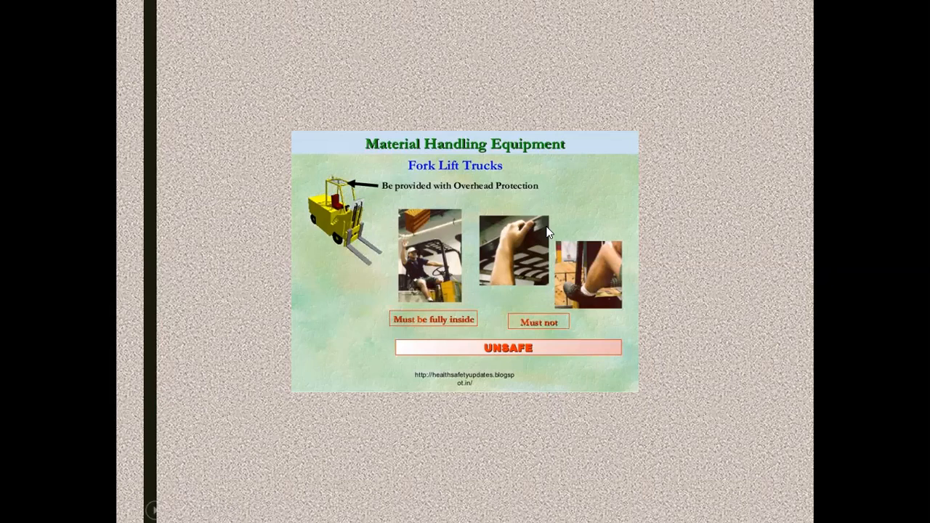
pyautogui.moveTo(624, 270)
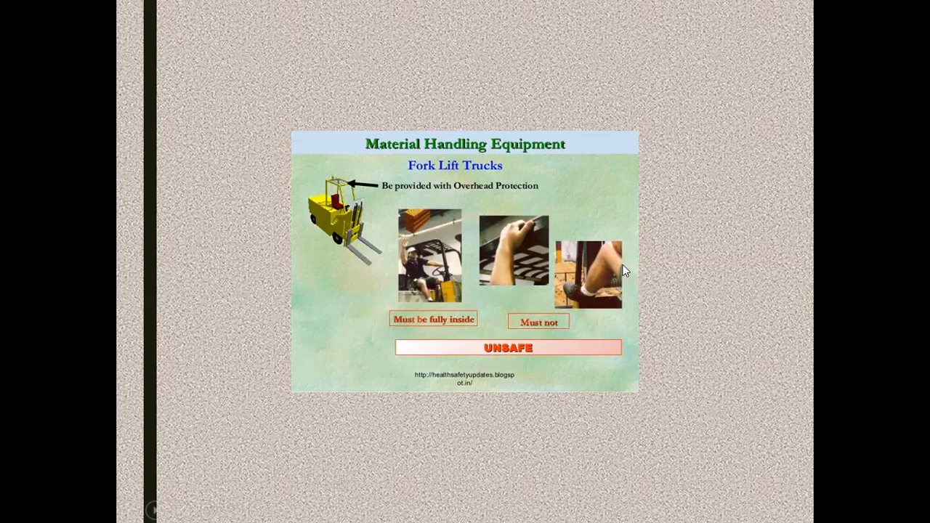
pyautogui.moveTo(630, 282)
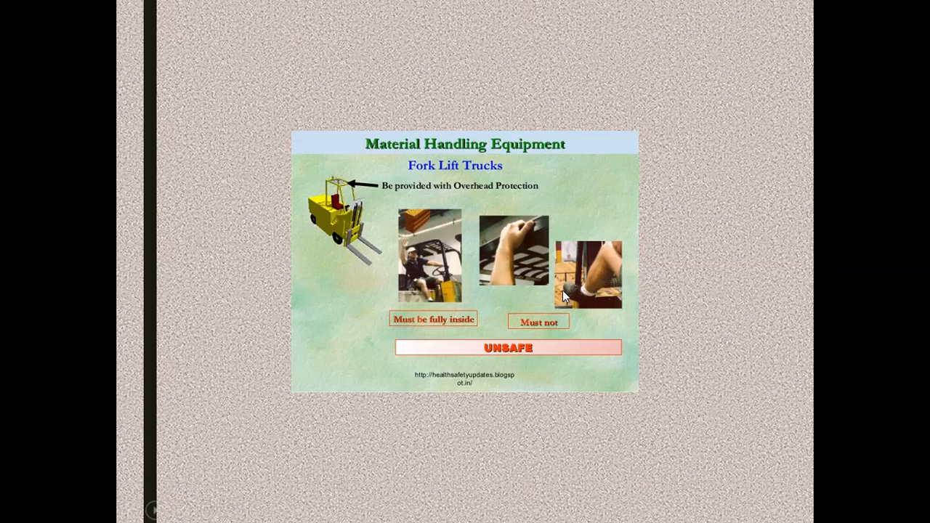
pyautogui.moveTo(593, 305)
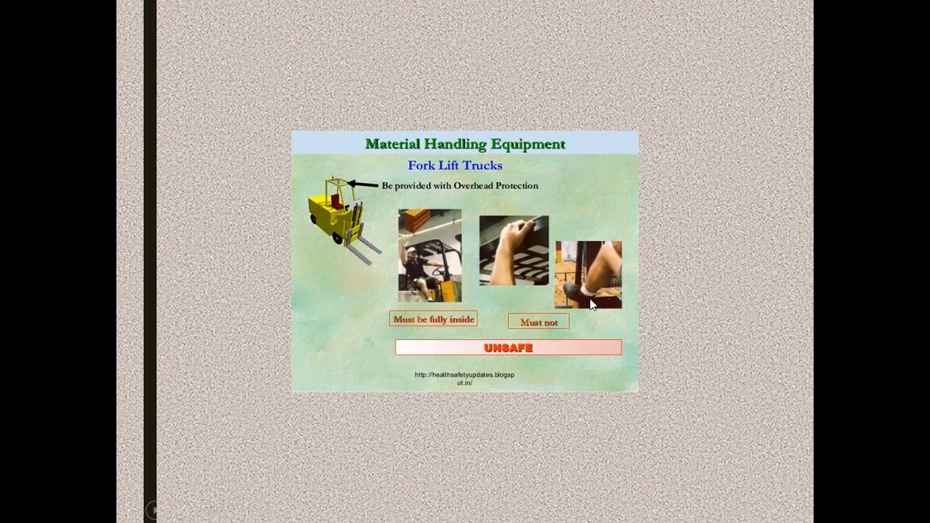